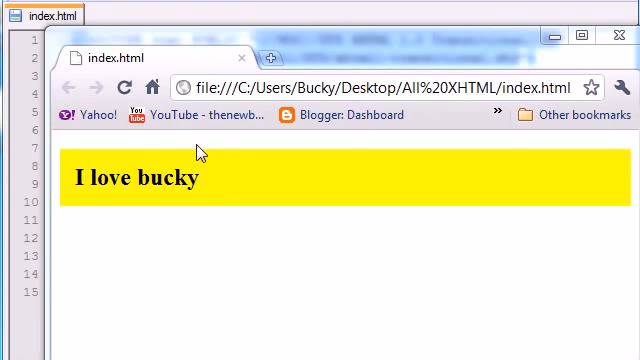
pyautogui.moveTo(58, 208)
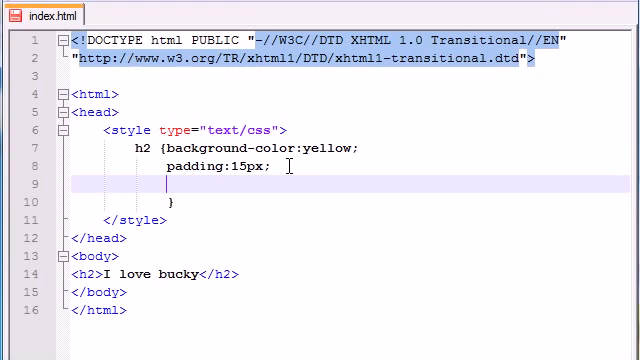
# Step: Add border-color:red, border-width:3px and border-style:dashed to the h2 rule
pyautogui.write('border-c')
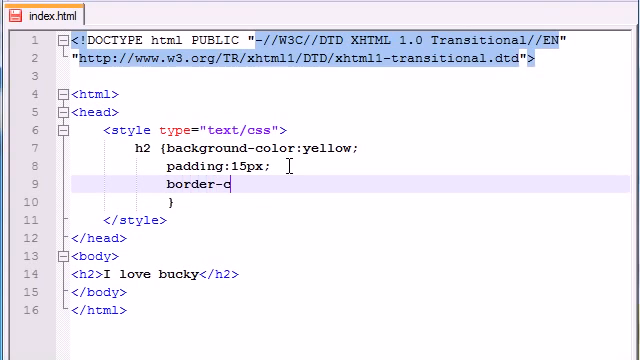
pyautogui.write('olor:re')
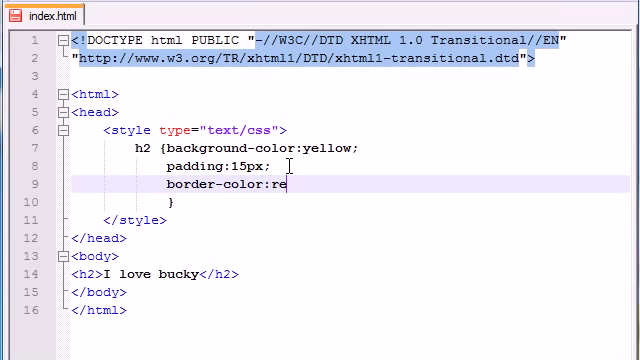
pyautogui.write('d;')
pyautogui.write('border-')
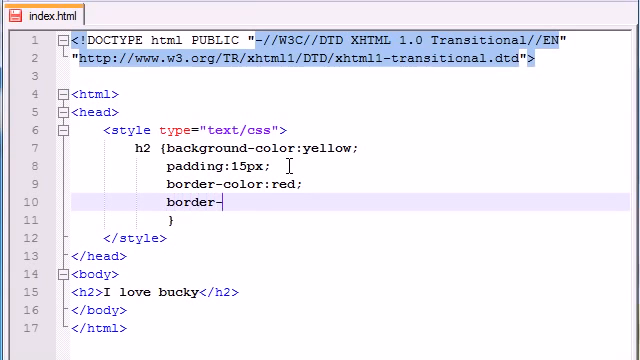
pyautogui.write('width:')
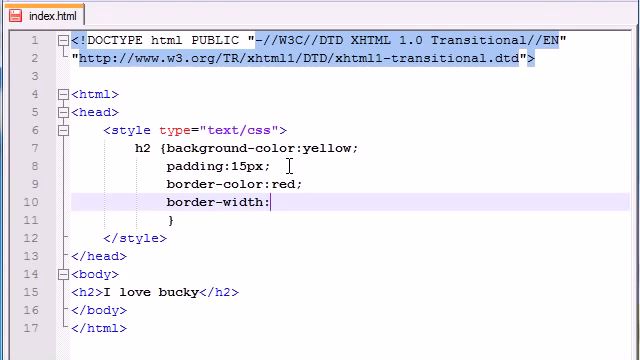
pyautogui.write('3px;')
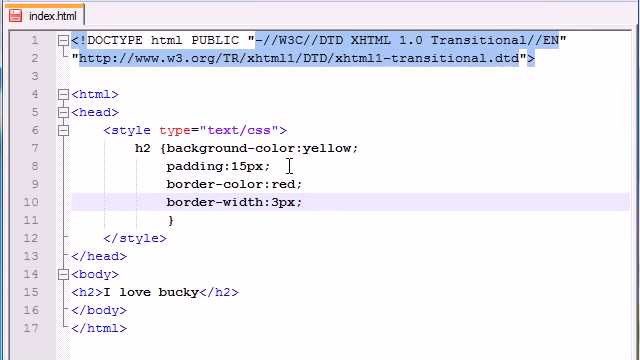
pyautogui.press('Enter')
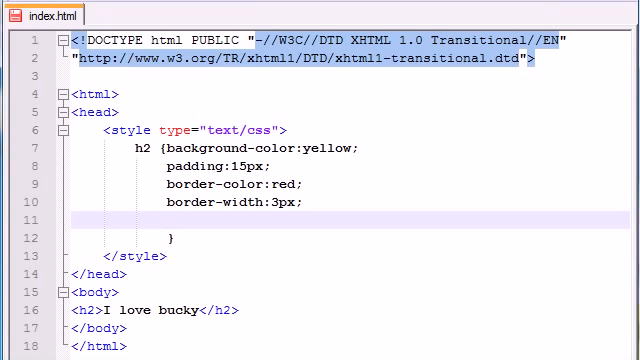
pyautogui.write('borde')
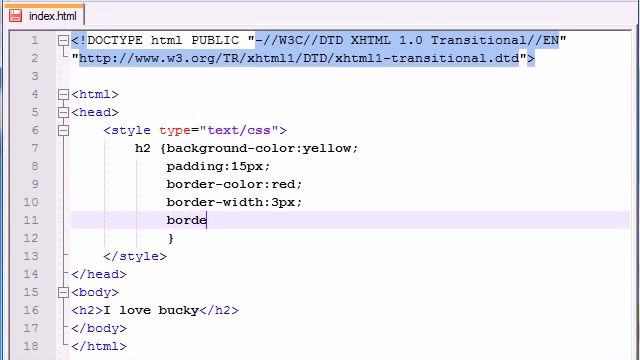
pyautogui.write('r-style:')
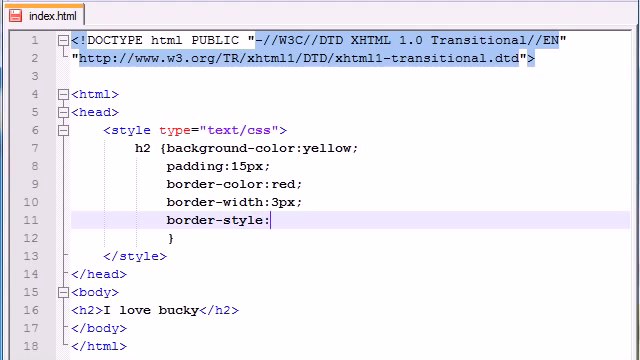
pyautogui.write('dashed;')
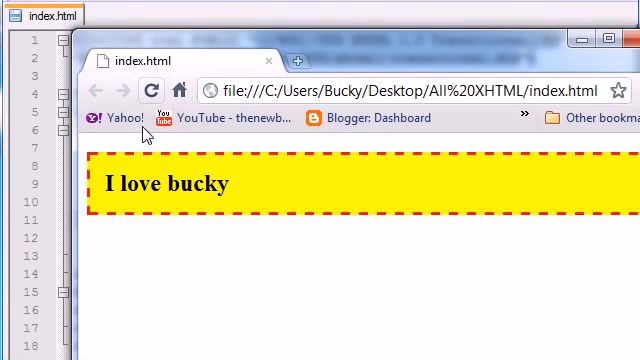
pyautogui.moveTo(125, 160)
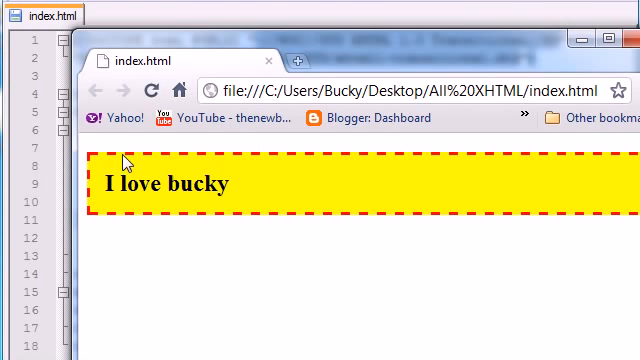
pyautogui.moveTo(90, 192)
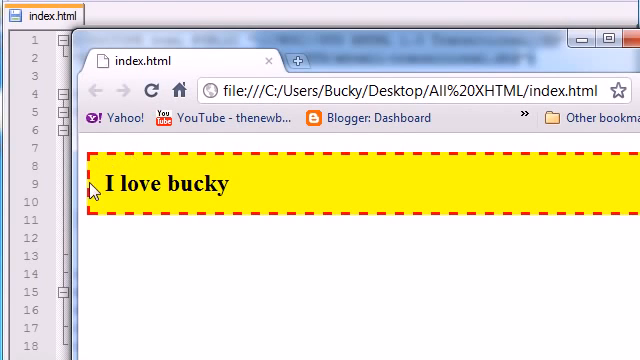
pyautogui.moveTo(372, 155)
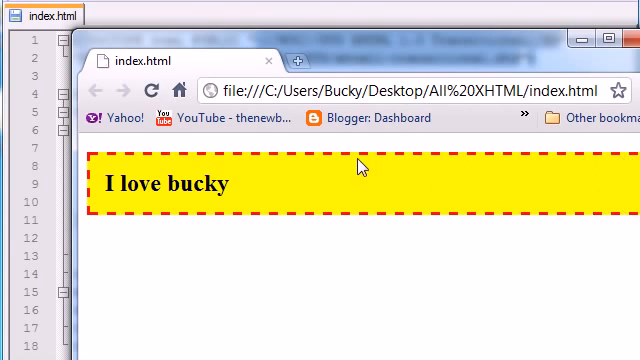
pyautogui.moveTo(110, 218)
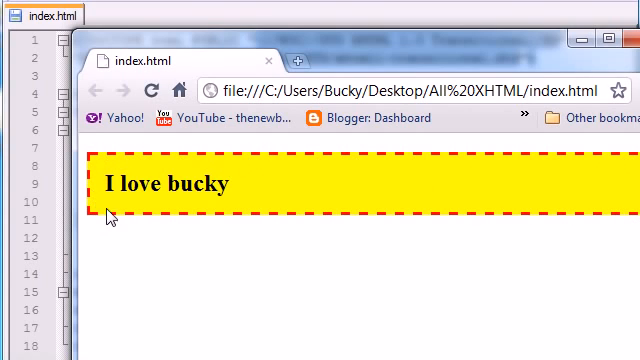
pyautogui.moveTo(182, 222)
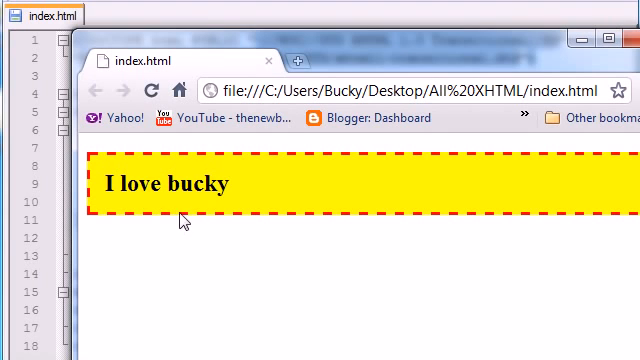
pyautogui.moveTo(163, 166)
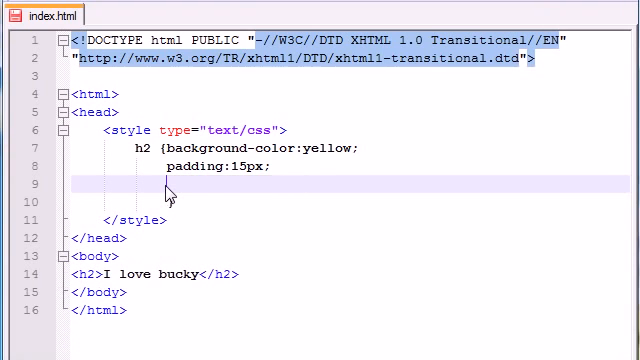
# Step: Add border-top-color:green, border-top-style:dotted and border-top-width:4px to the h2 rule
pyautogui.write('}')
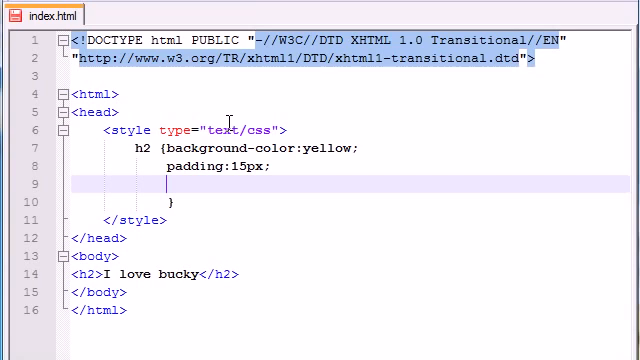
pyautogui.write('bo')
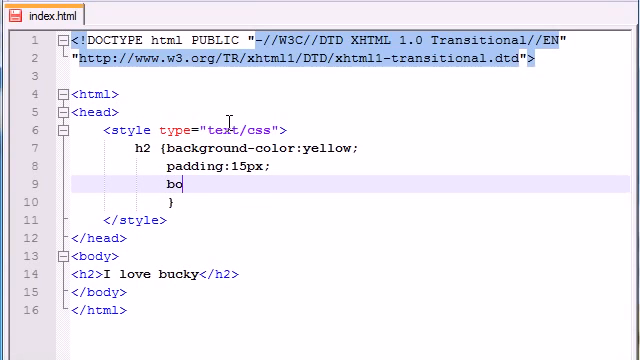
pyautogui.write('rder-top-color:')
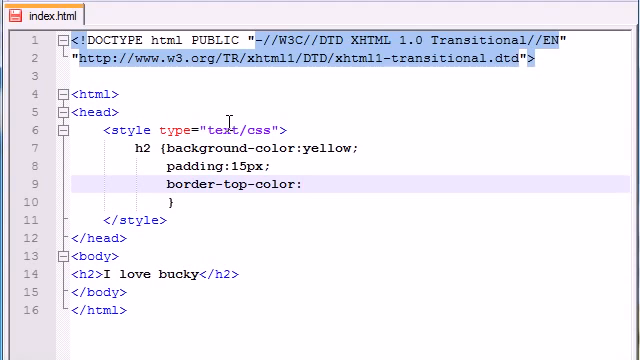
pyautogui.write('green;')
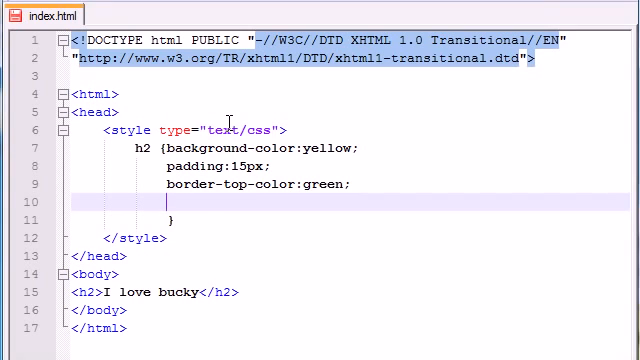
pyautogui.write('border-top-')
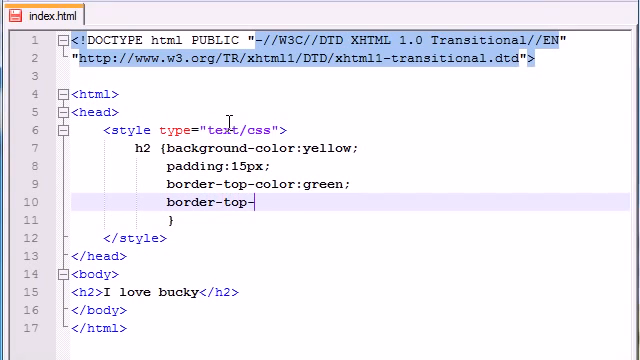
pyautogui.write('style:')
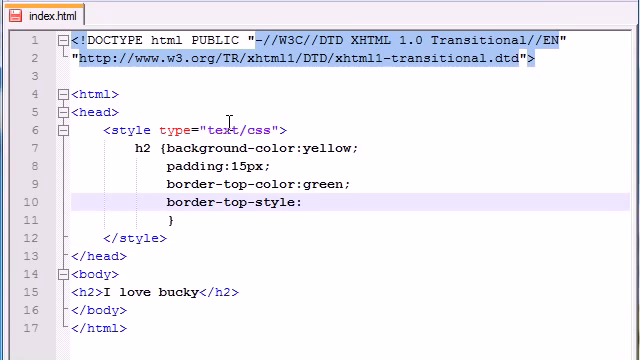
pyautogui.write('dotted;')
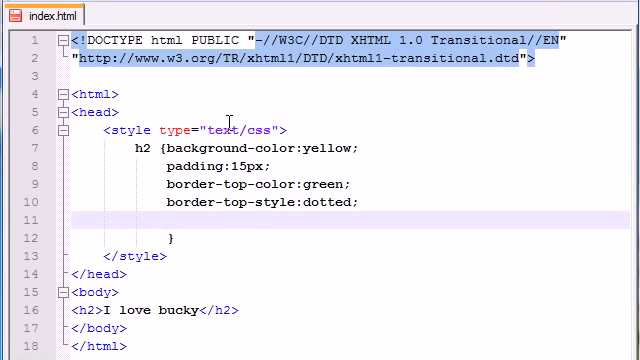
pyautogui.write('border-top-')
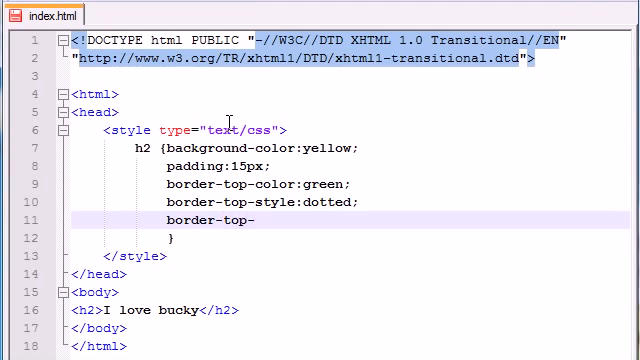
pyautogui.write('width:')
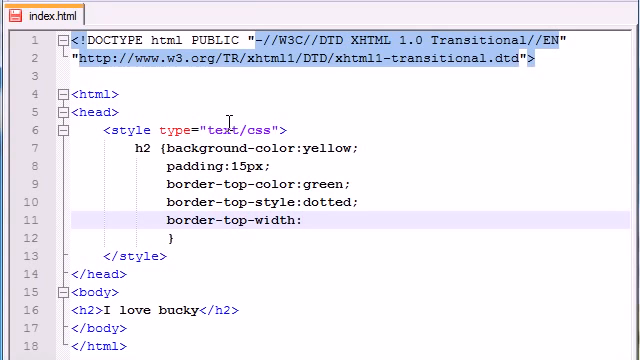
pyautogui.write('4px')
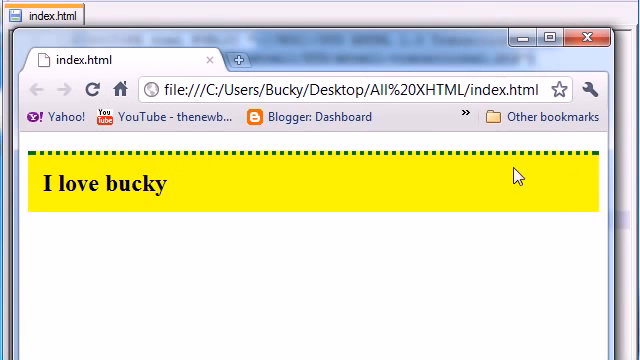
pyautogui.moveTo(106, 162)
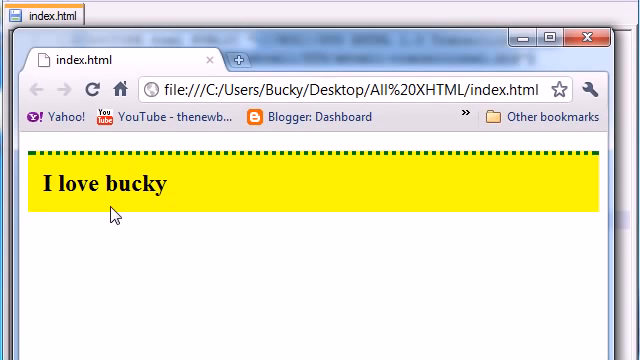
pyautogui.moveTo(161, 153)
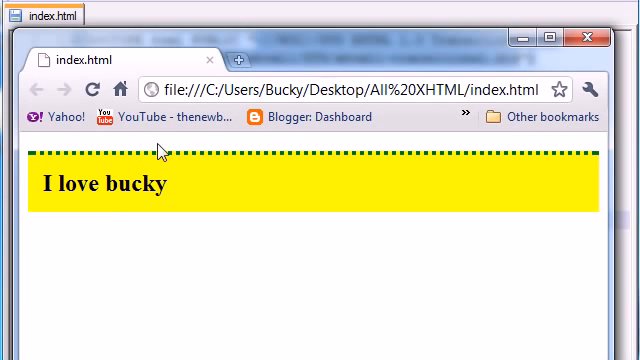